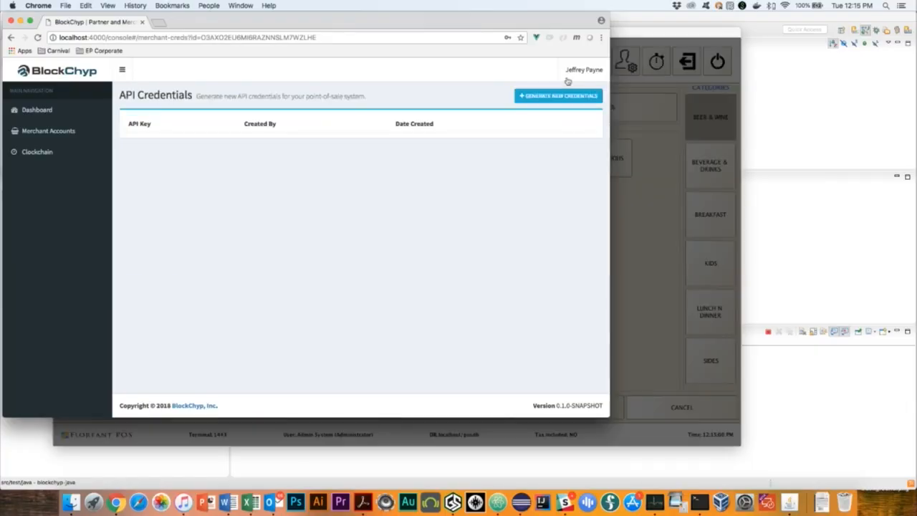
View the Floreant POS Card settings with Mercury Pay selected and return to Eclipse
click(559, 95)
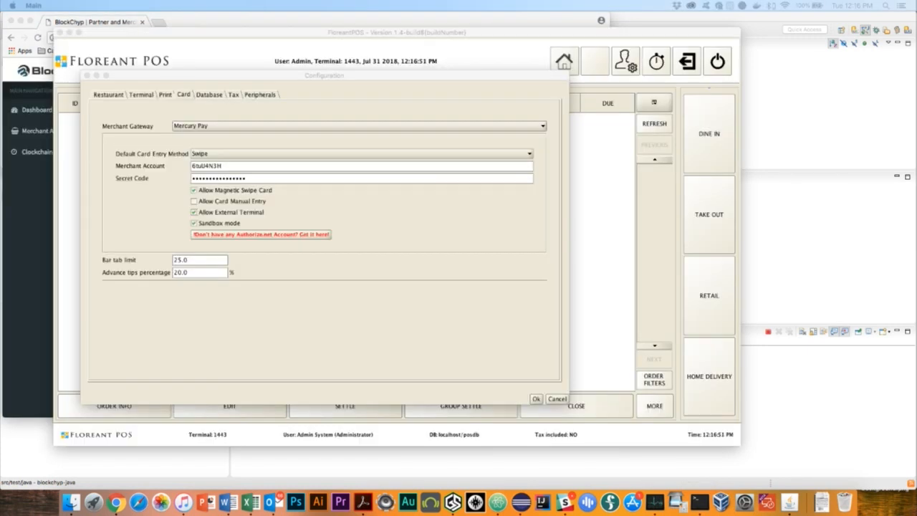
mouse_move(329, 279)
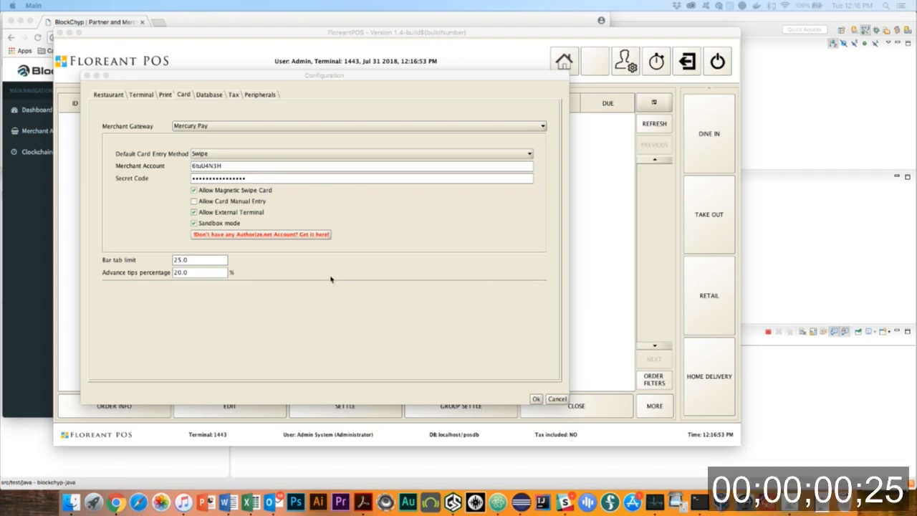
mouse_move(308, 275)
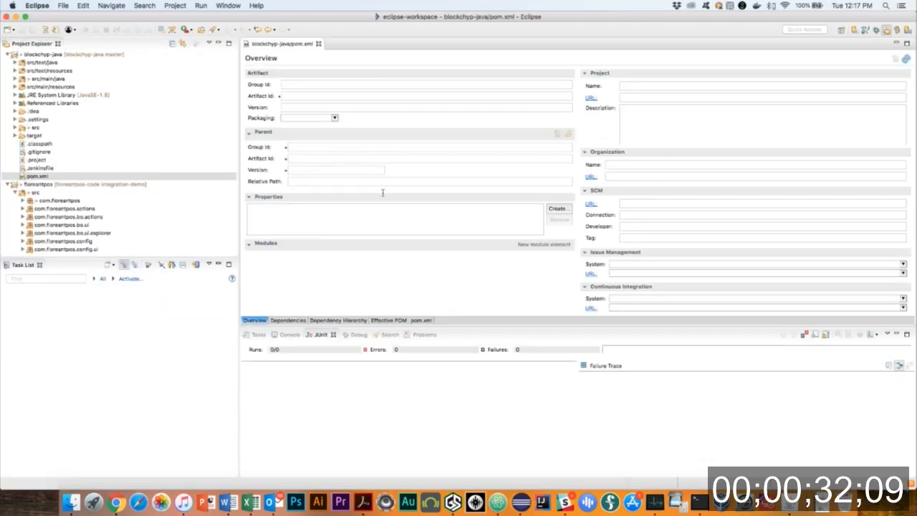
Bring up Override/Implement Methods for the new BlockChypPlugin class
click(421, 321)
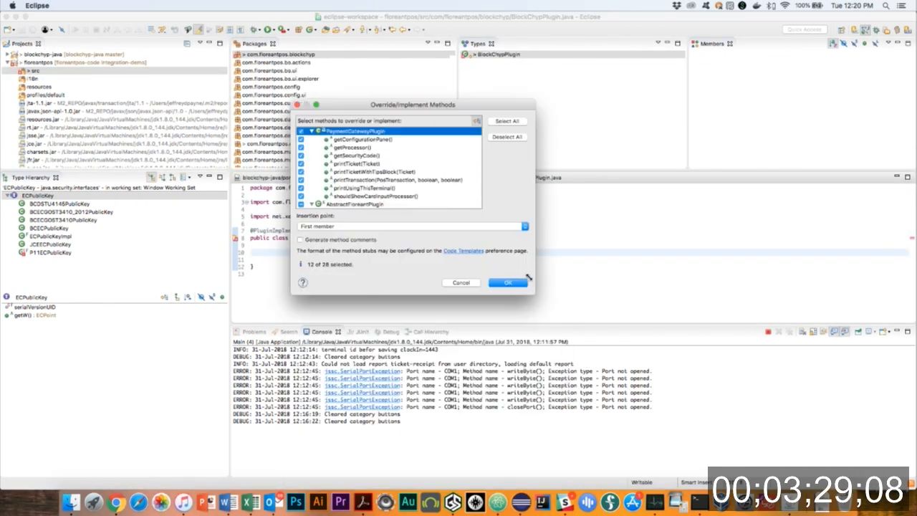
Generate the plugin method stubs and rename the copied config view to BlockChypConfigurationView
click(507, 282)
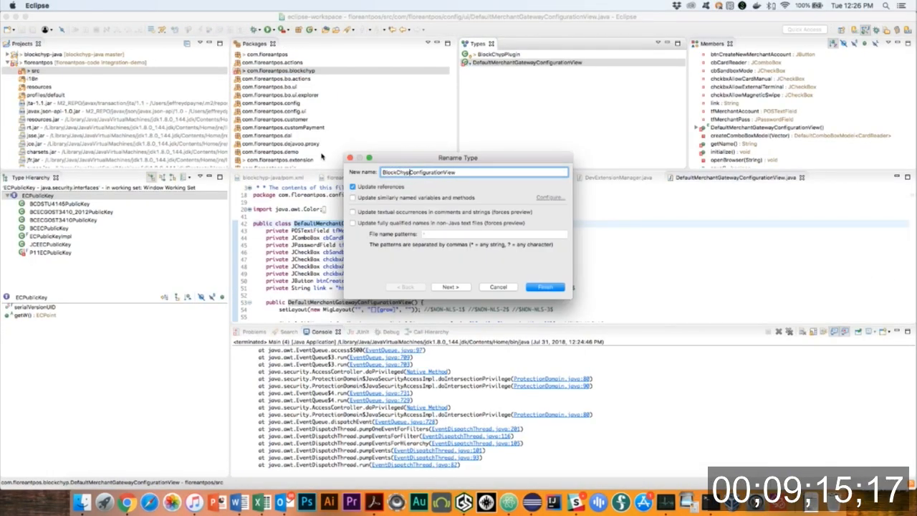
mouse_move(547, 270)
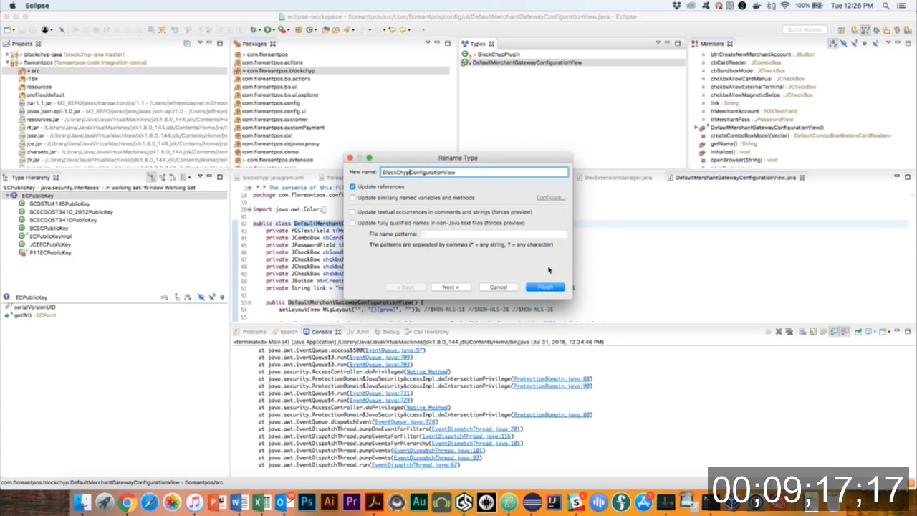
click(544, 286)
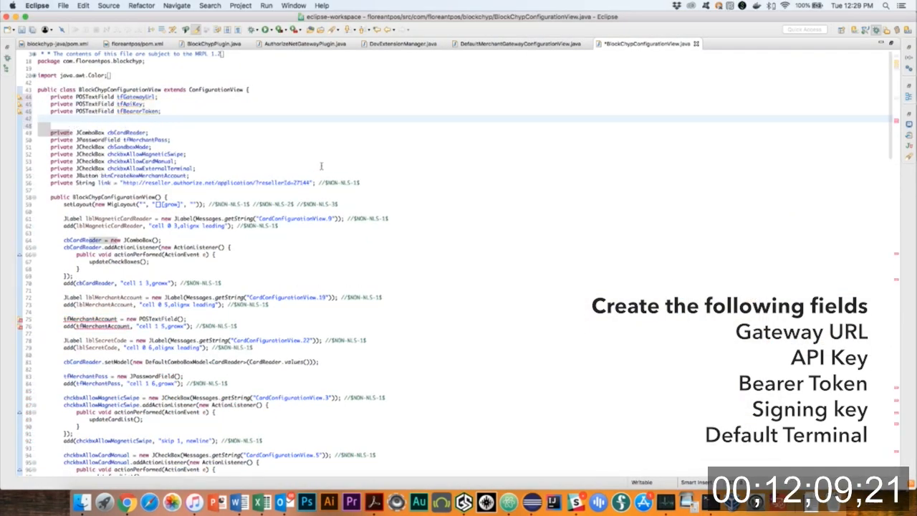
Finish the BlockChyp credential fields and start a new class in com.floreantpos.blockchyp
scroll(down, 3)
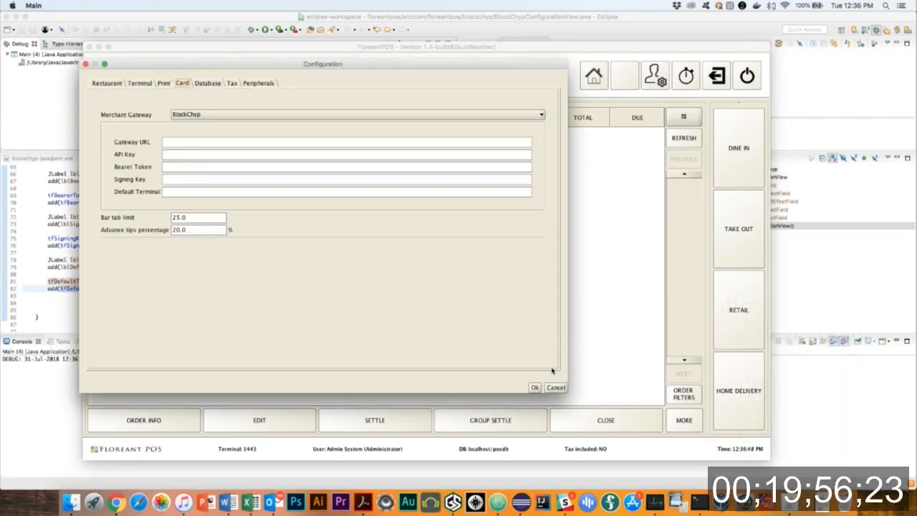
click(556, 387)
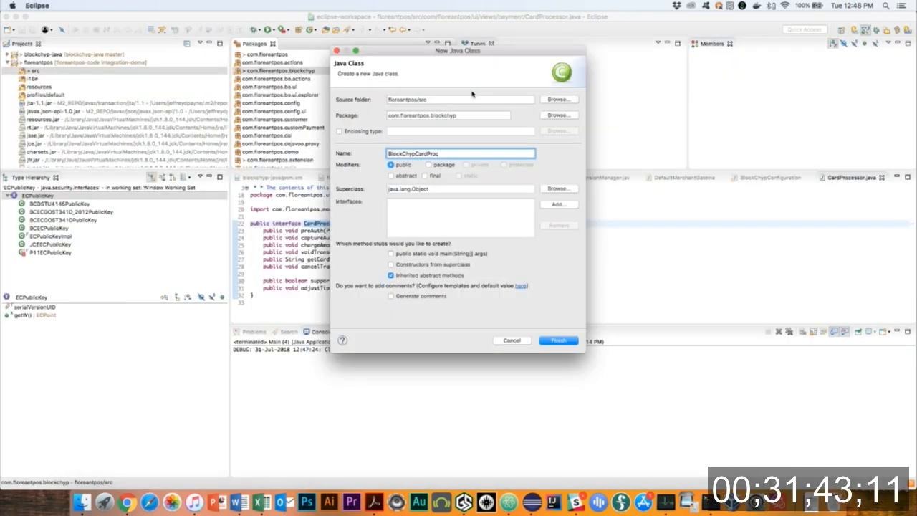
Make BlockChypCardProcessor implement the CardProcessor interface from the chooser
click(558, 204)
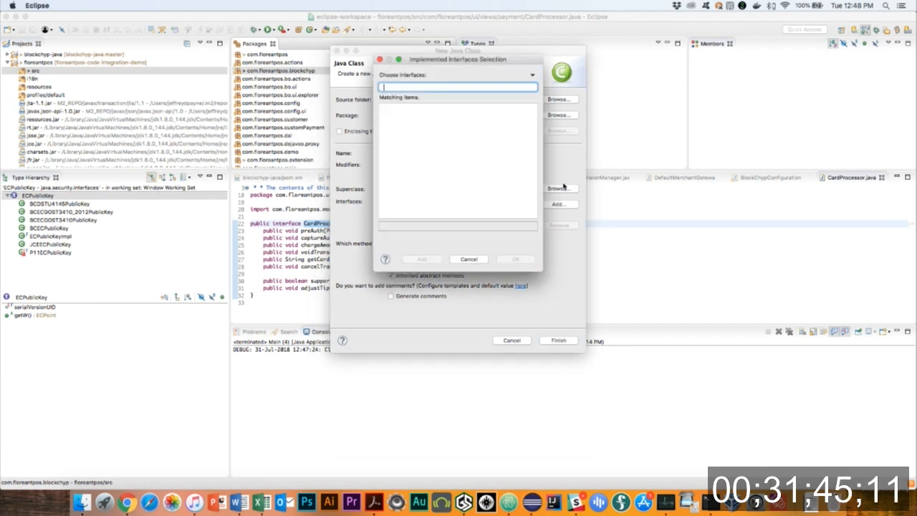
text(Card)
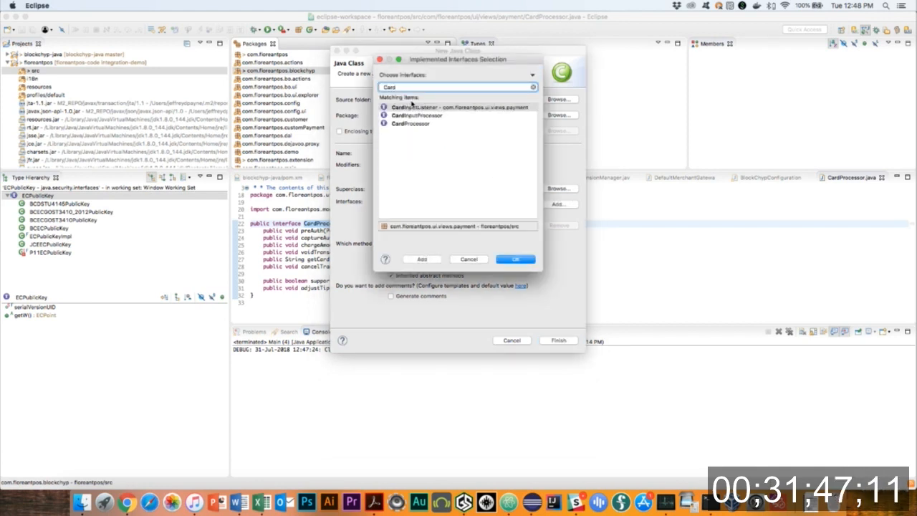
click(515, 258)
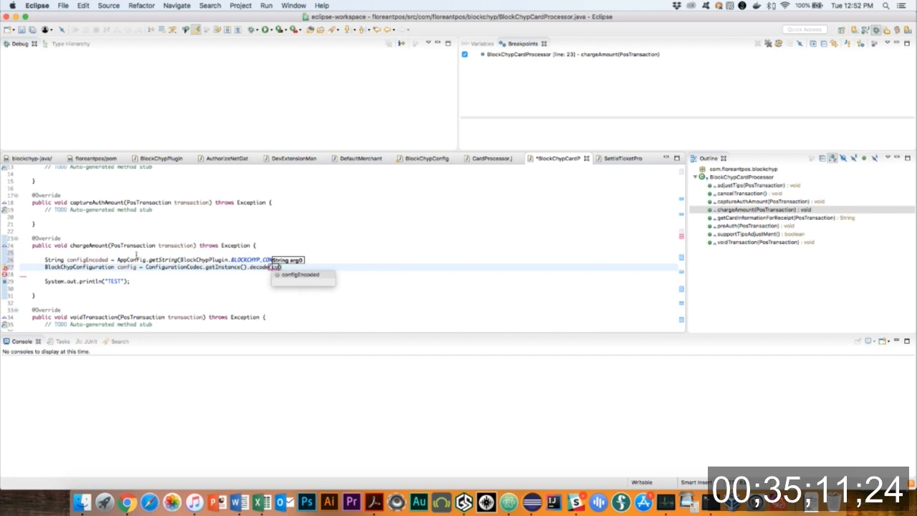
Settle the $4.00 kids meal ticket by credit card and acknowledge the localhost:8000 failure
click(300, 275)
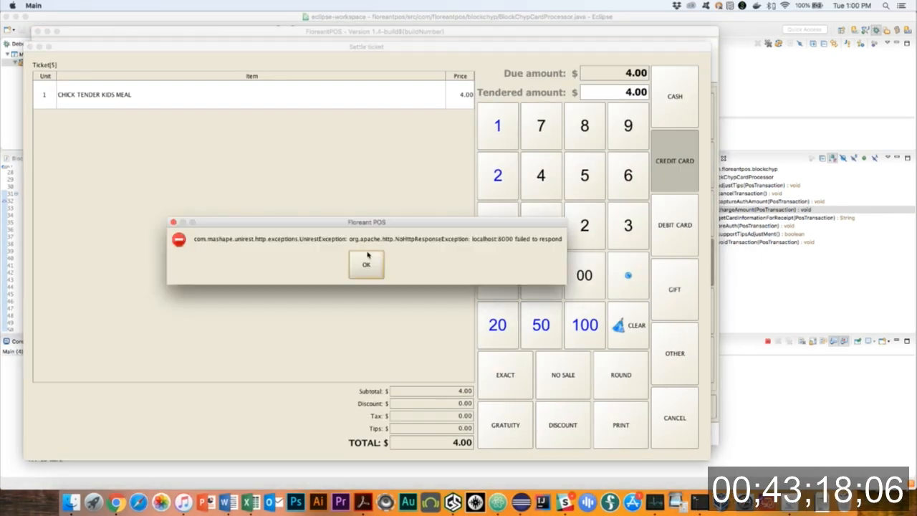
click(367, 264)
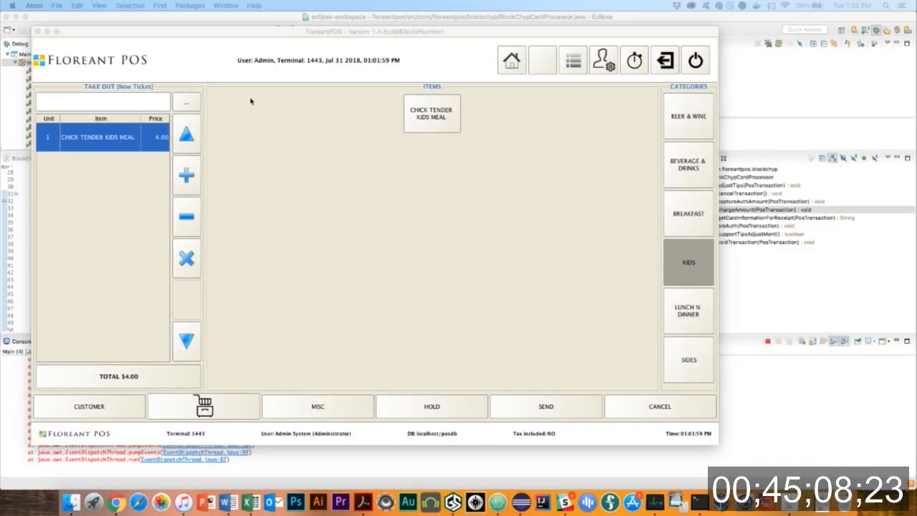